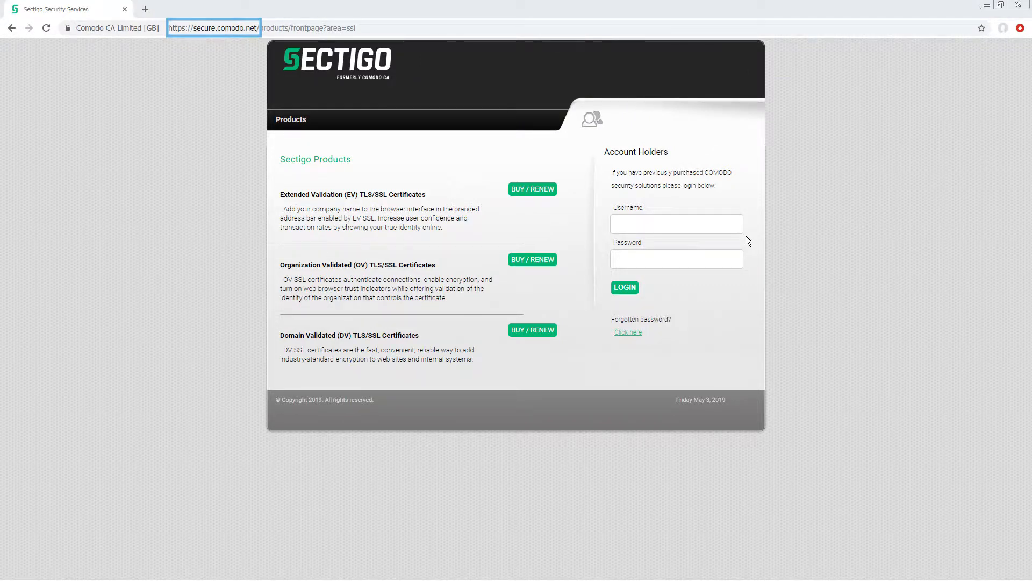
Submit the Account Holders login credentials to sign in to the Sectigo account
left_click(625, 287)
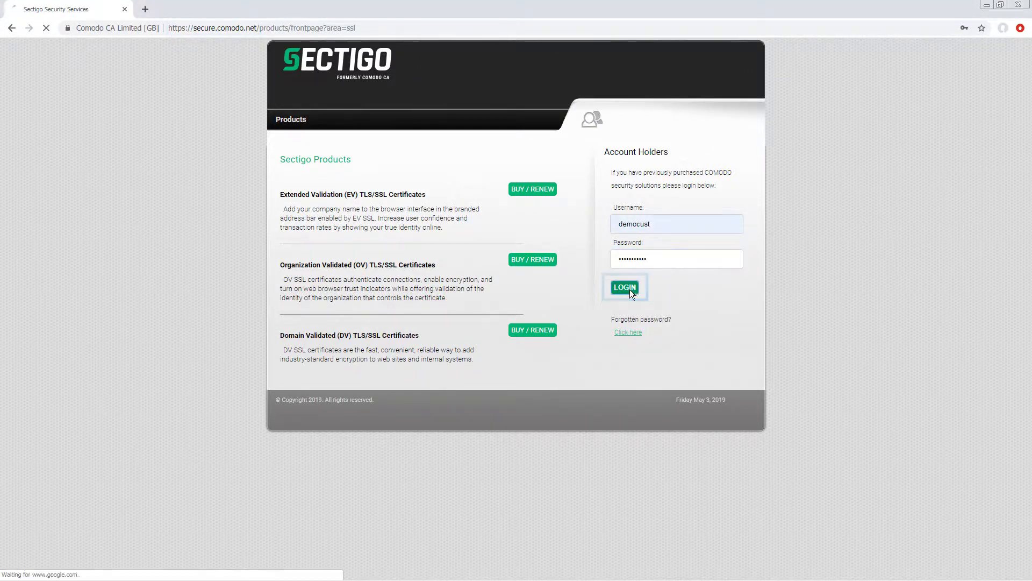
left_click(624, 287)
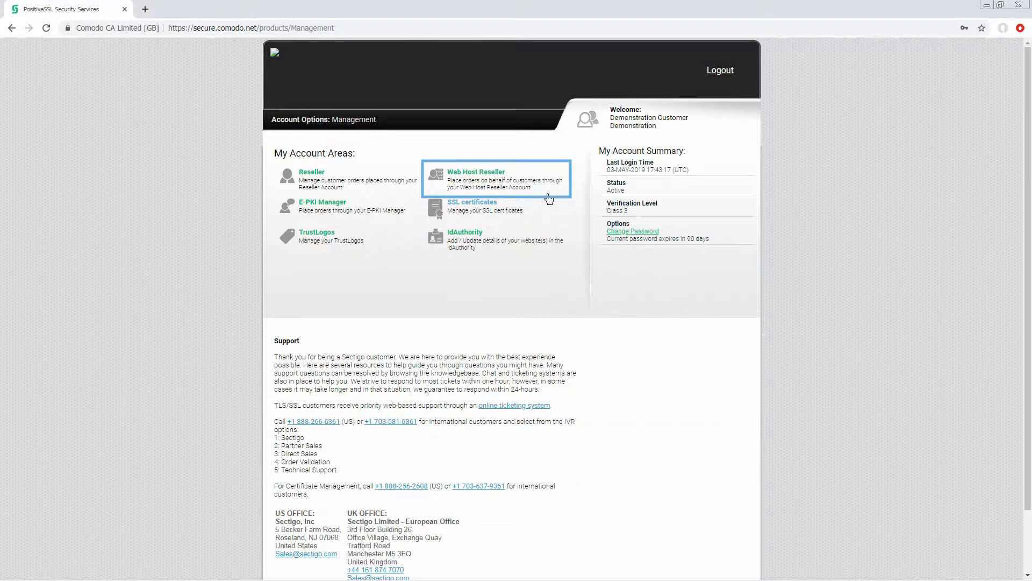
Open Web Host Reseller from the My Account Areas list
left_click(476, 172)
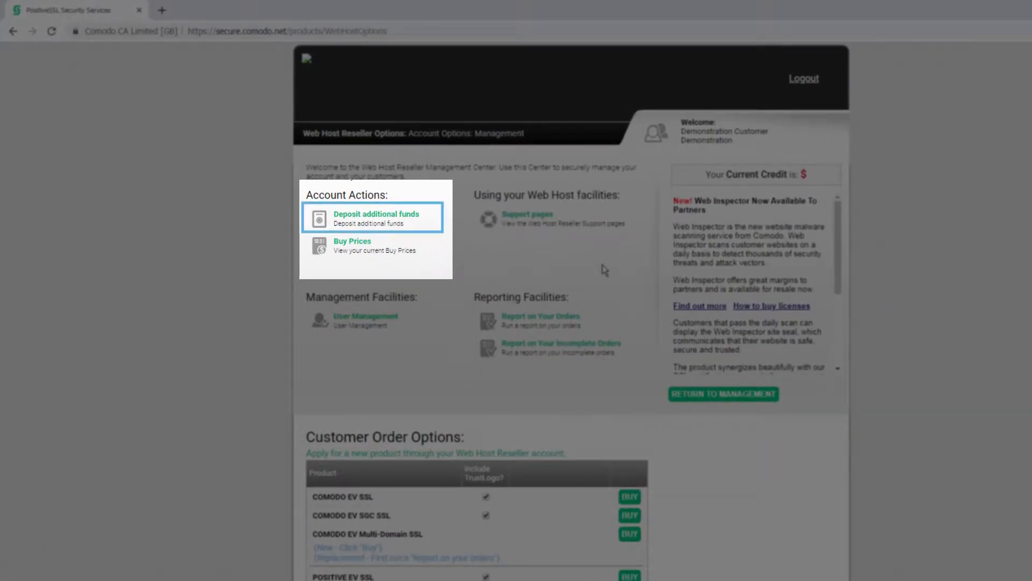
mouse_move(373, 246)
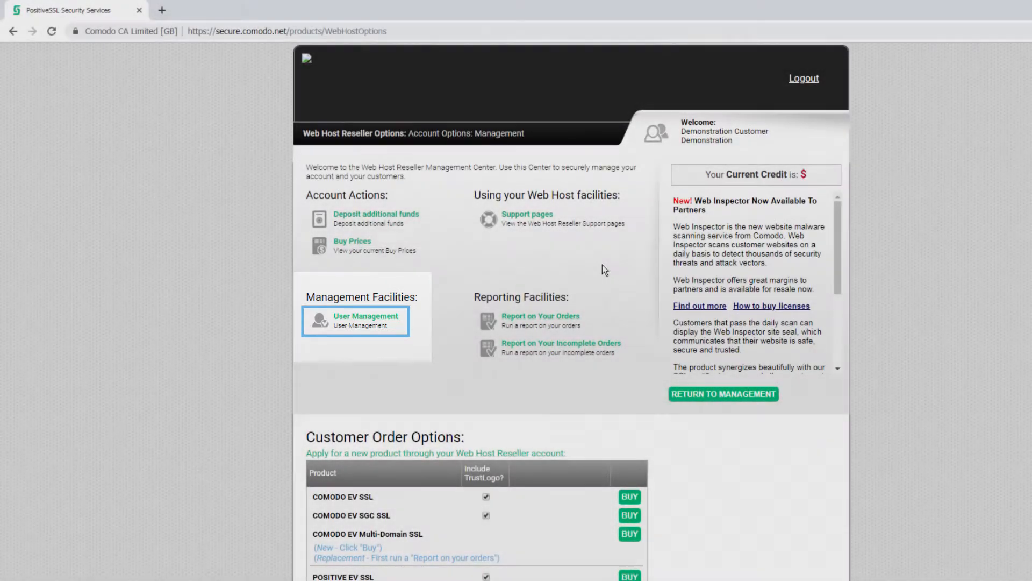
left_click(365, 320)
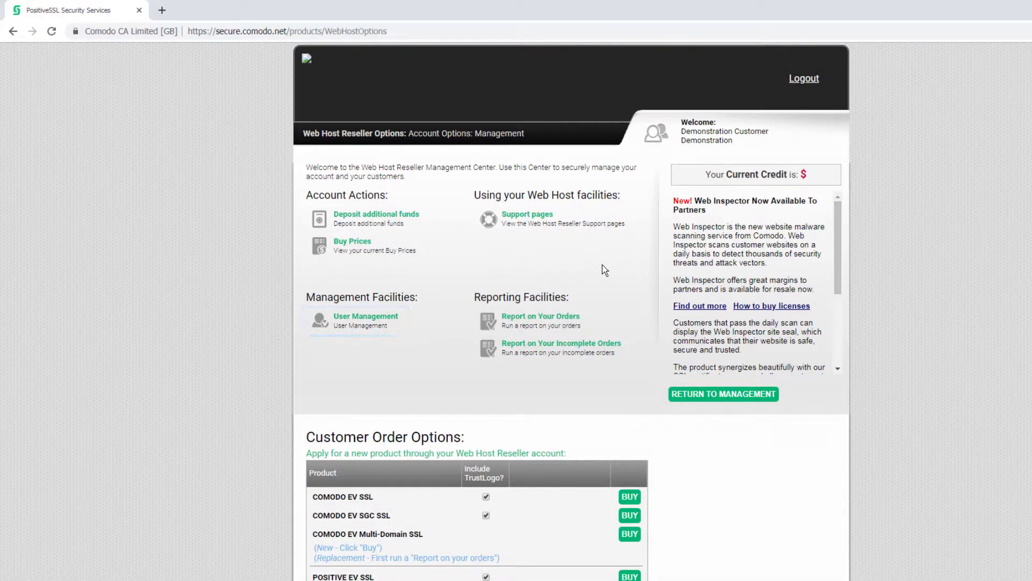